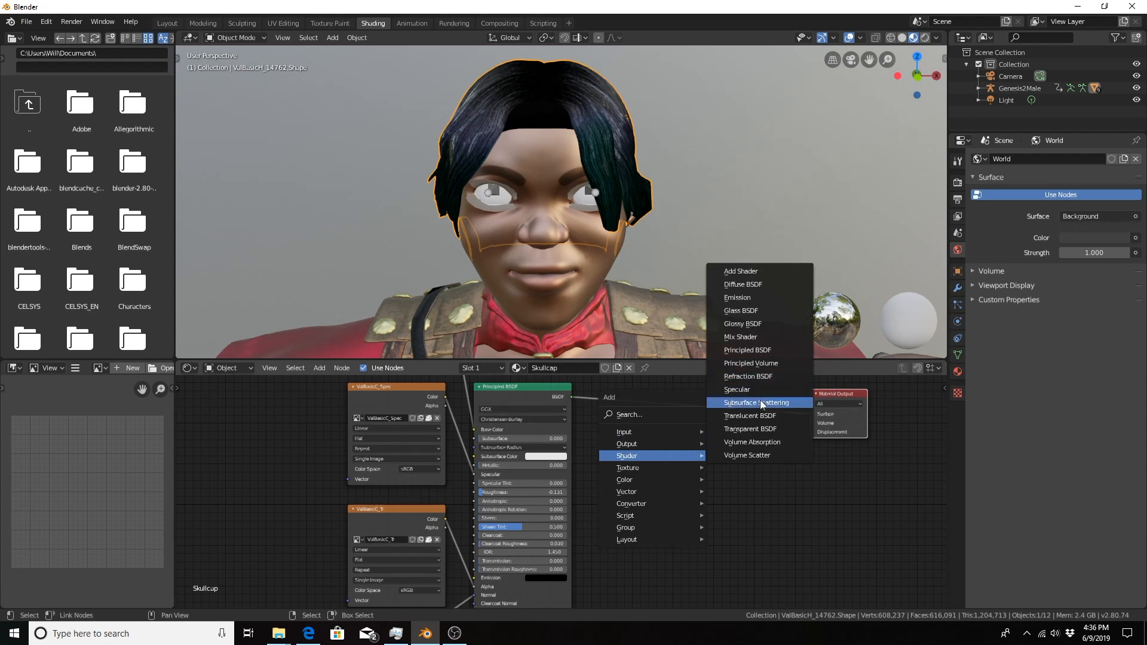
# Add a Transparent BSDF node to the Skullcap hair material's node tree.
pyautogui.click(756, 403)
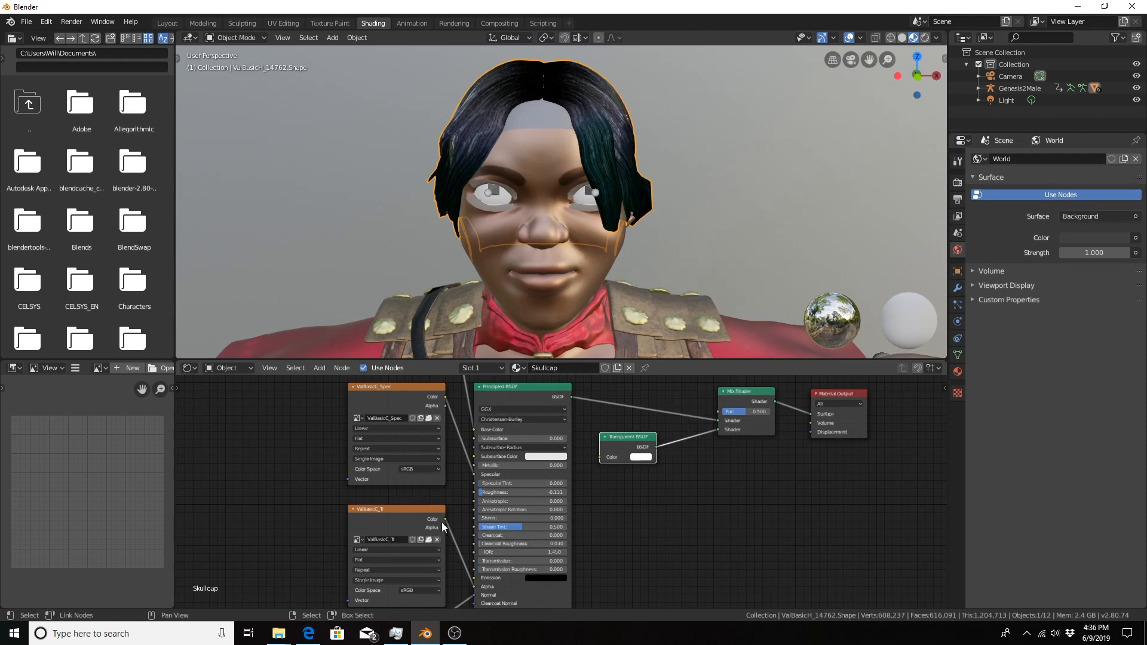
pyautogui.moveTo(414, 540)
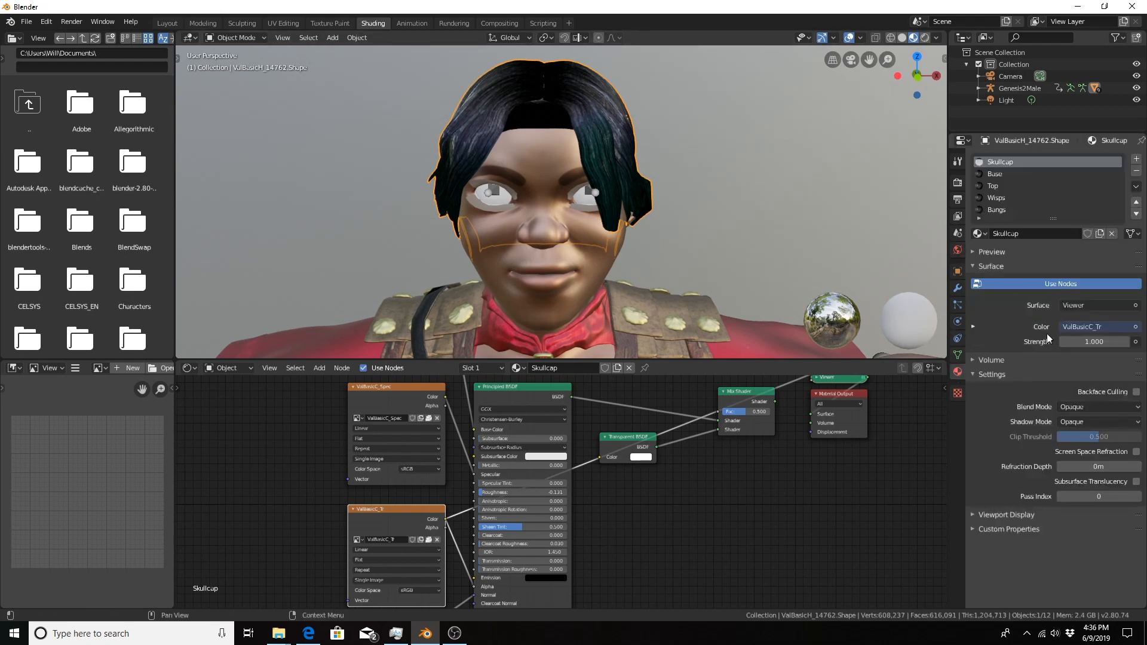
# Show the preview sphere and set the Skullcap material's Blend Mode to Alpha Blend.
pyautogui.click(972, 251)
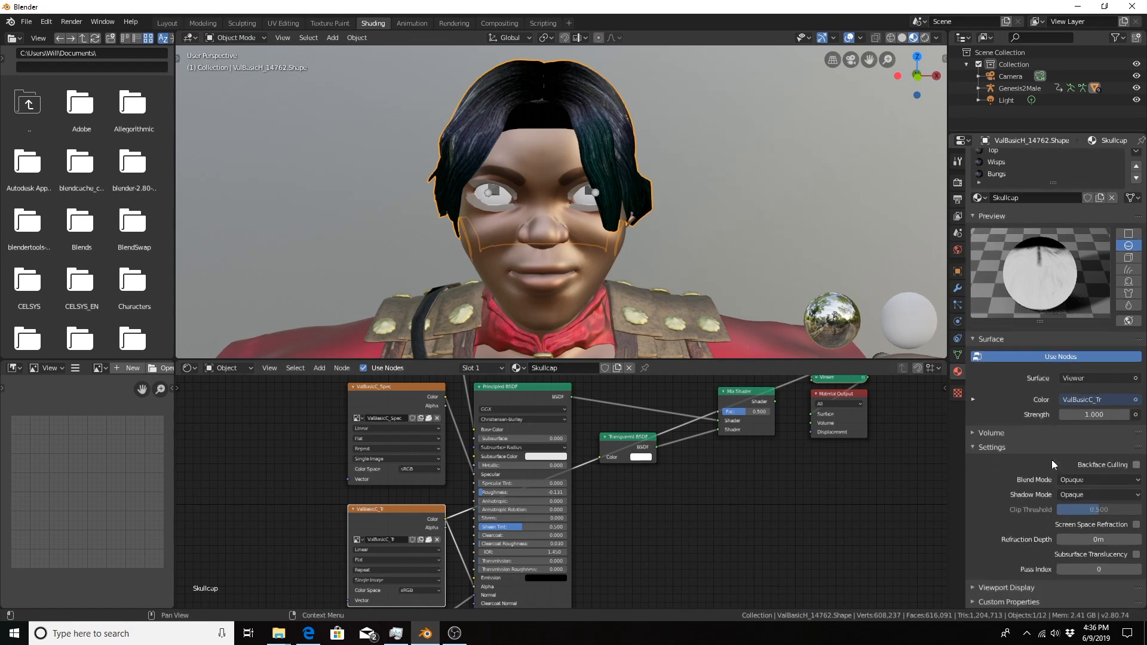
pyautogui.moveTo(989, 447)
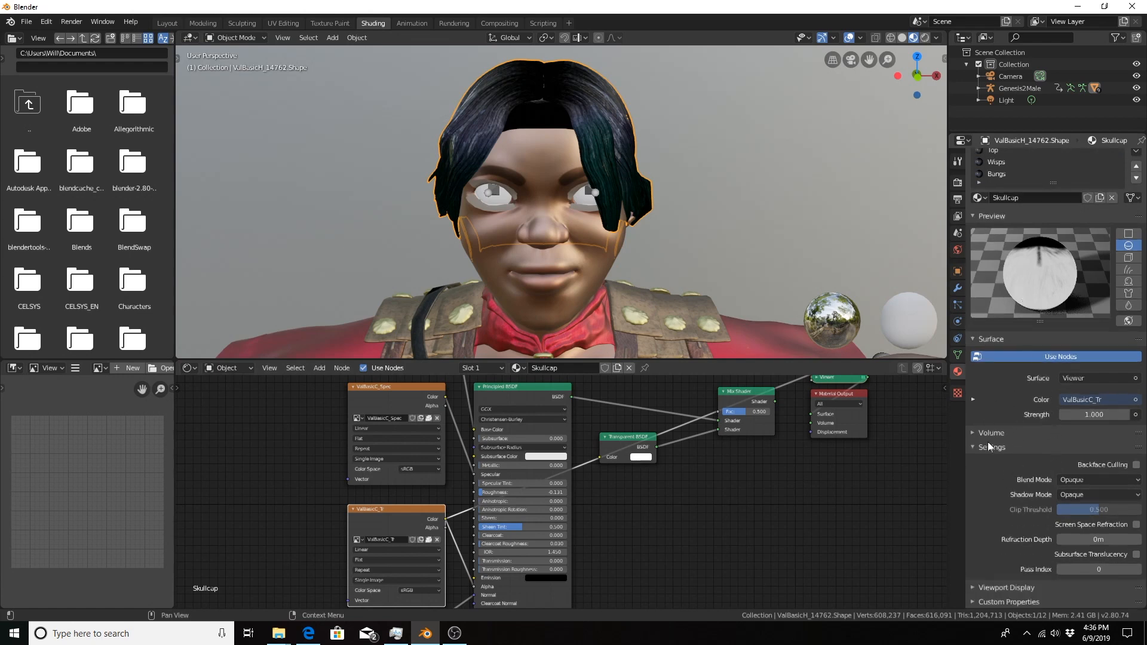
pyautogui.moveTo(1072, 480)
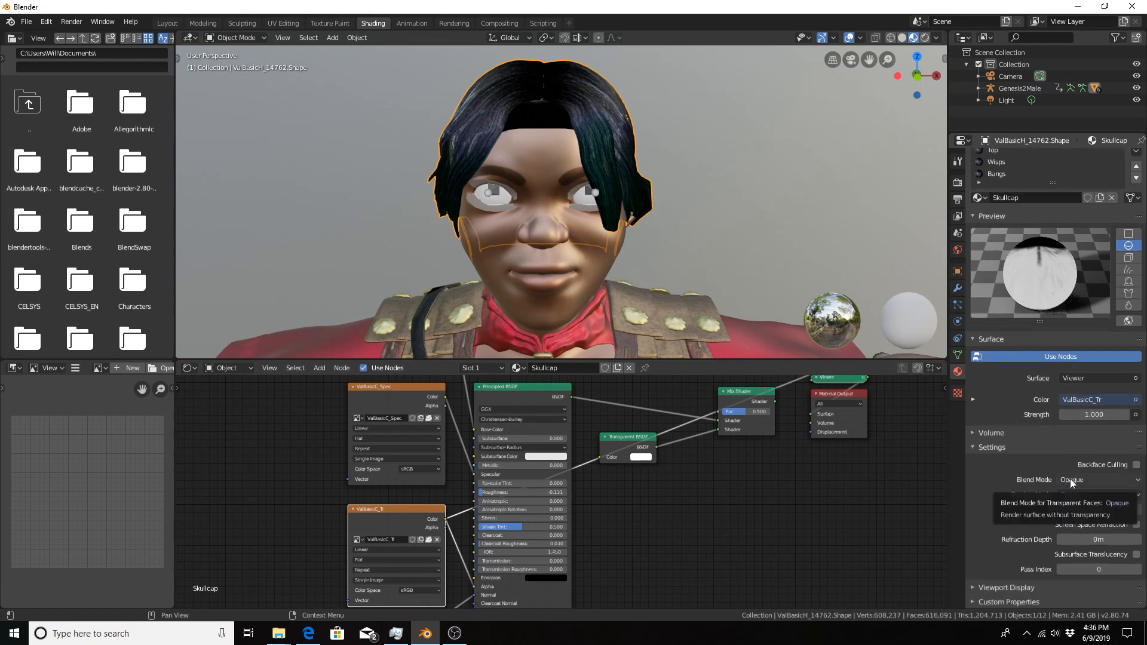
pyautogui.click(1098, 480)
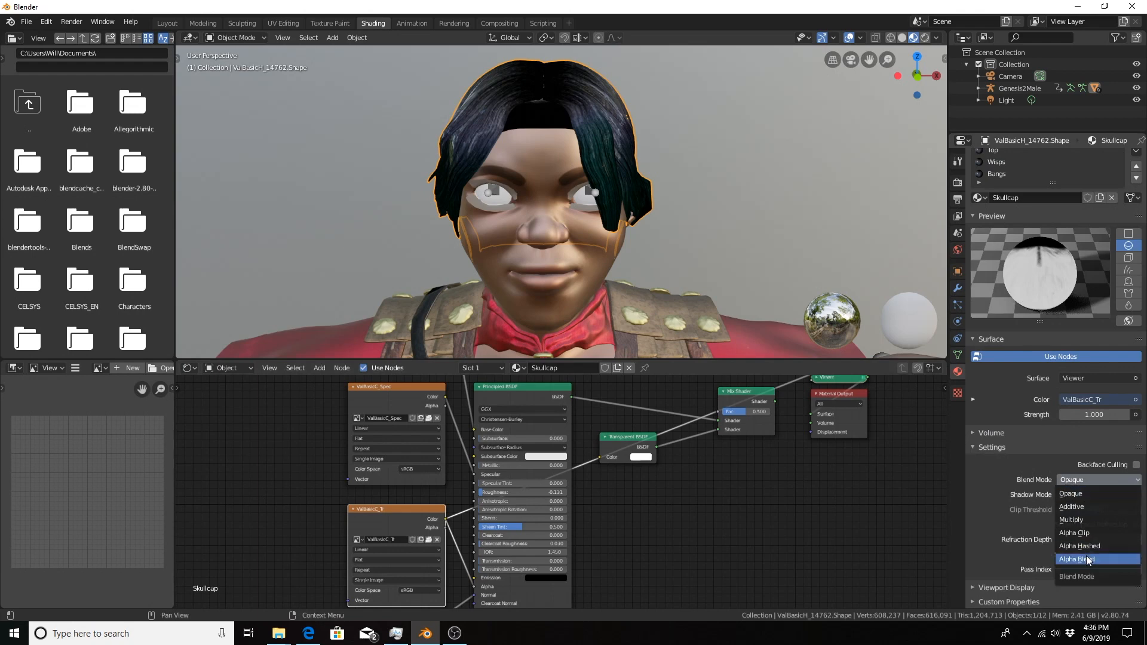
pyautogui.click(1088, 560)
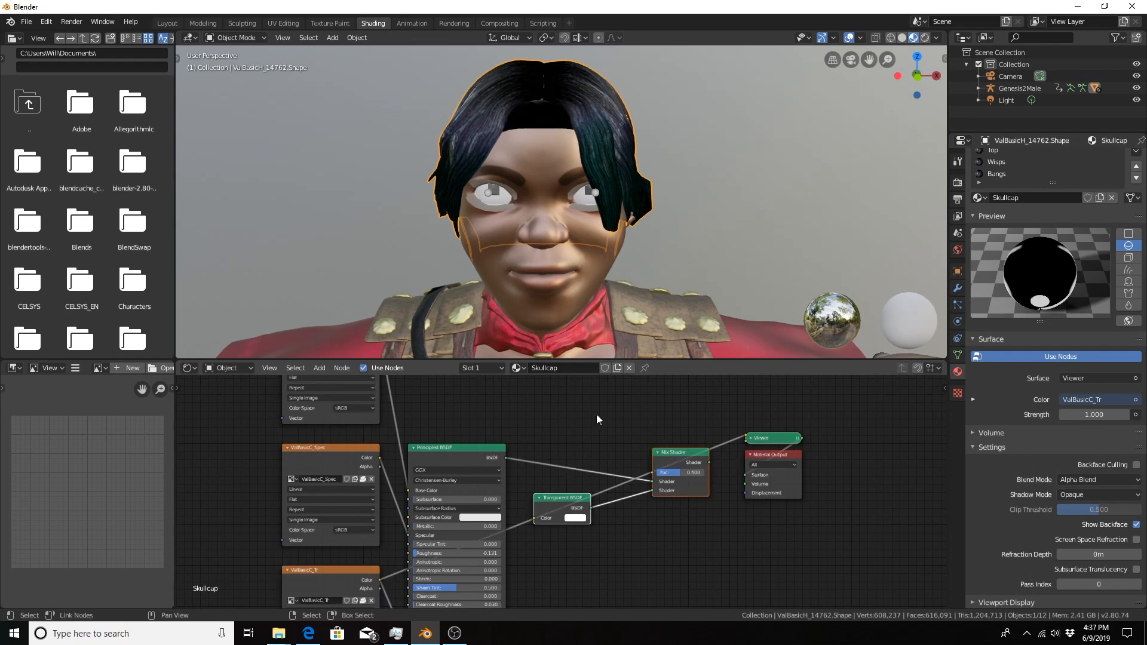
pyautogui.moveTo(601, 412)
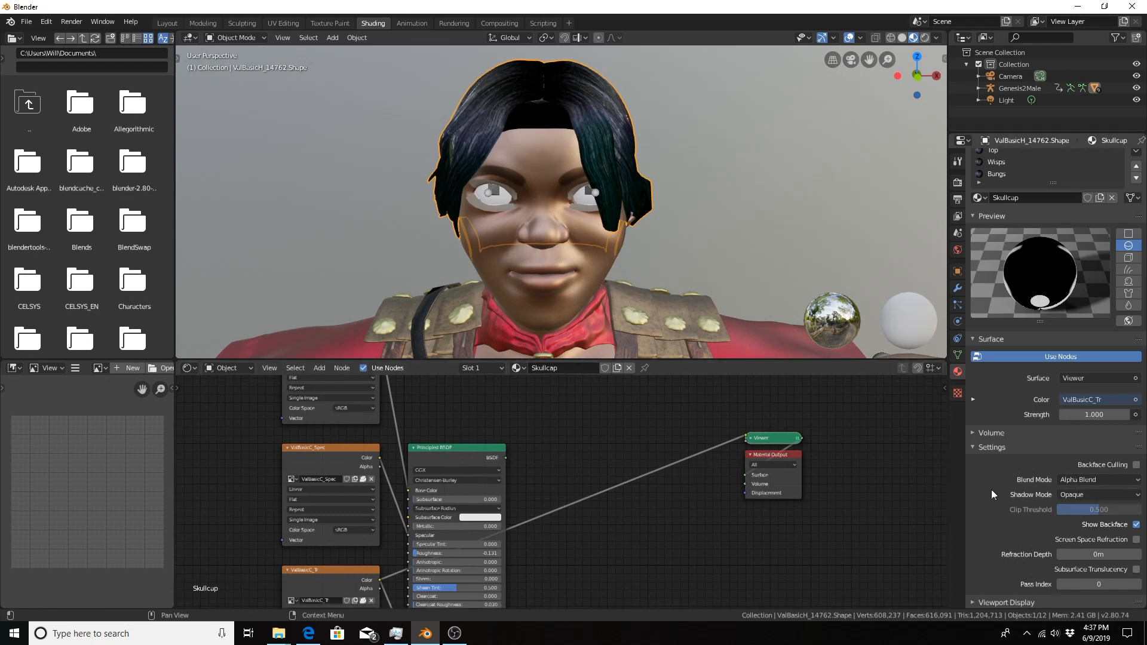
pyautogui.moveTo(1066, 480)
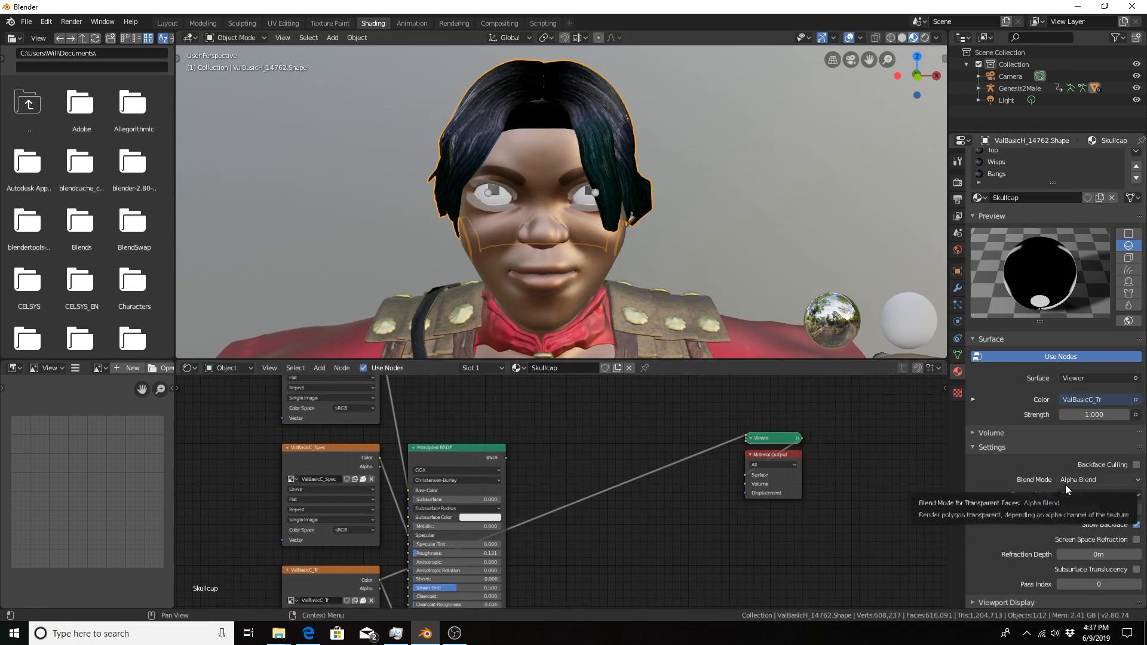
pyautogui.moveTo(1078, 489)
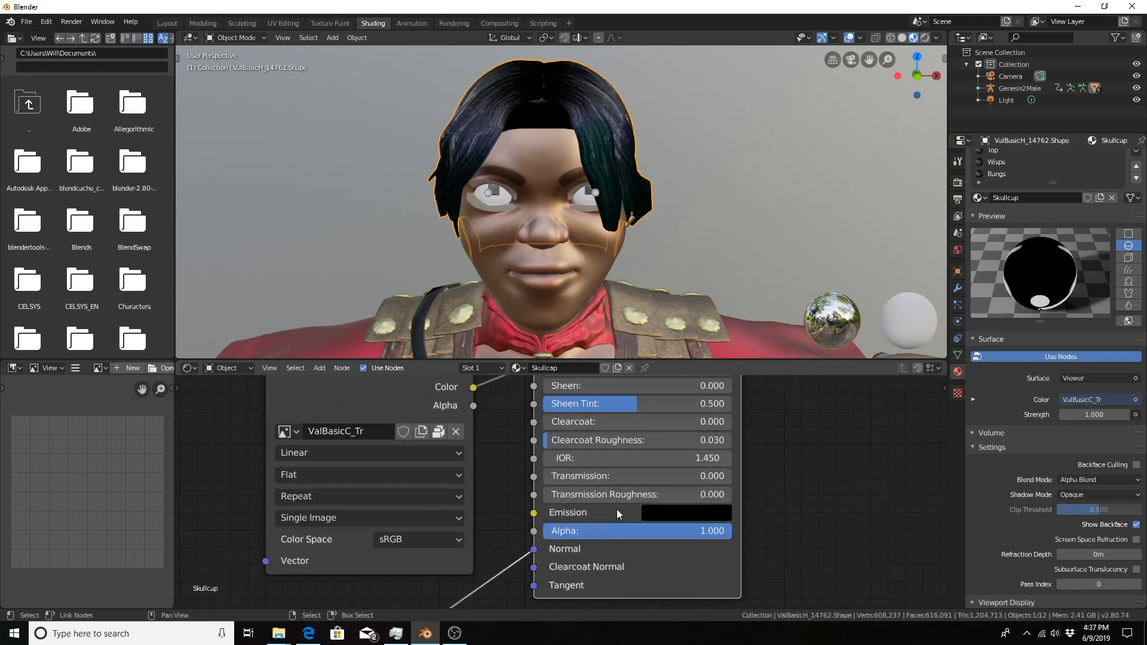
# Connect the ValBasicC_Tr Image Texture's Alpha output to the Principled BSDF Alpha input.
pyautogui.scroll(-3)
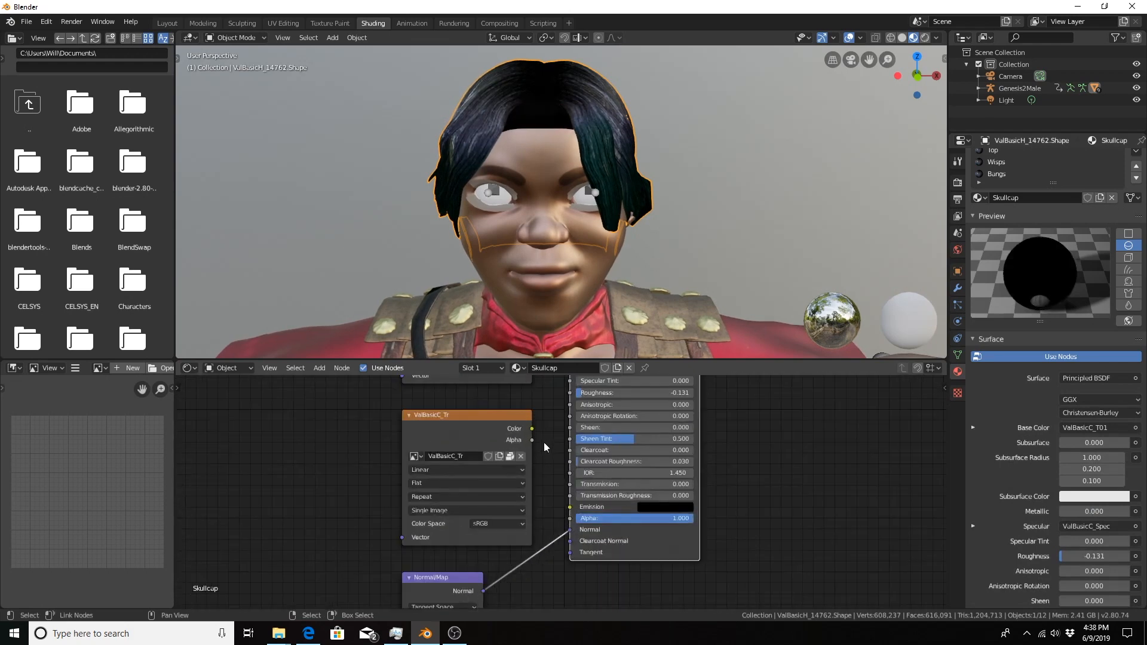
pyautogui.moveTo(532, 429); pyautogui.dragTo(573, 518)
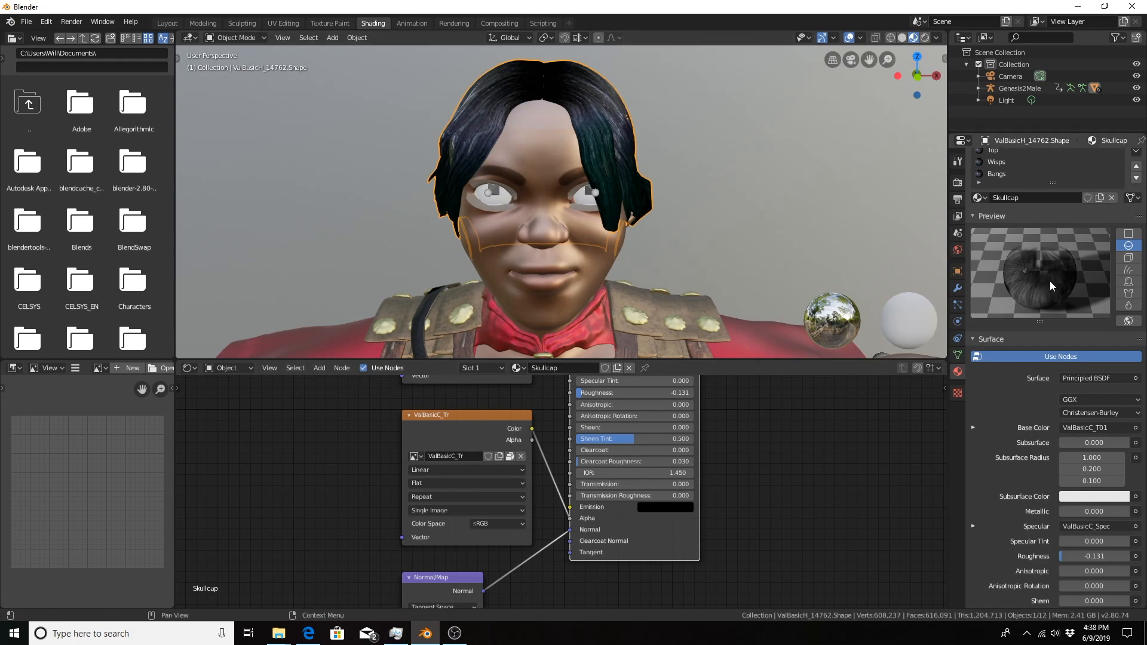
pyautogui.moveTo(1051, 263)
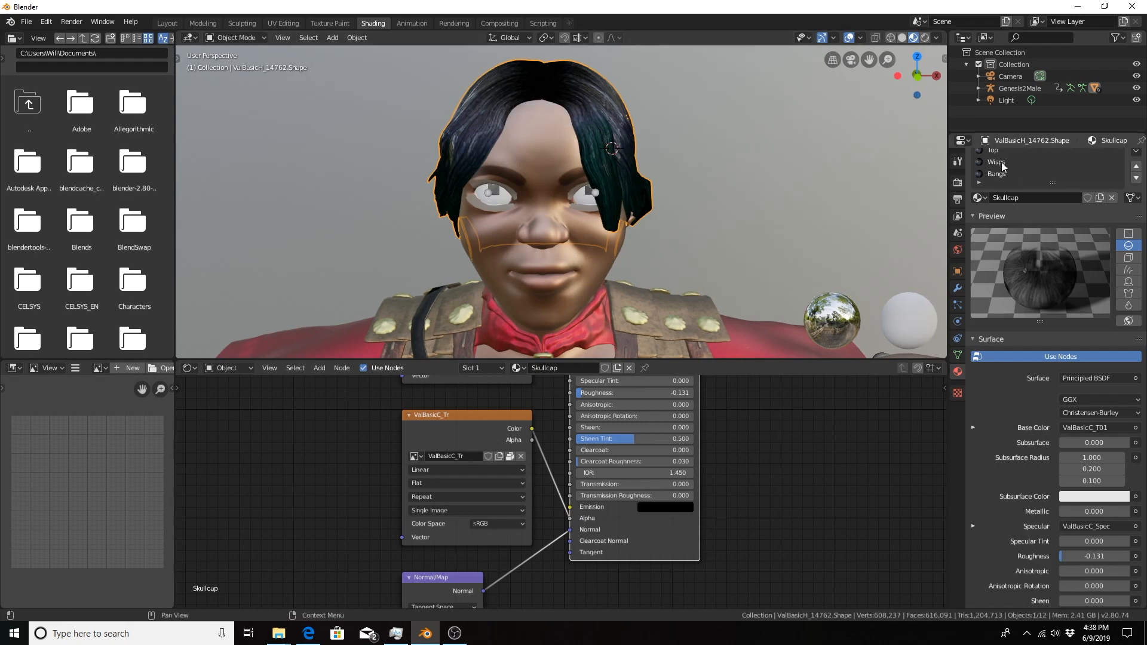
# Select the Wisps material slot and switch its Blend Mode to Alpha Blend.
pyautogui.click(994, 161)
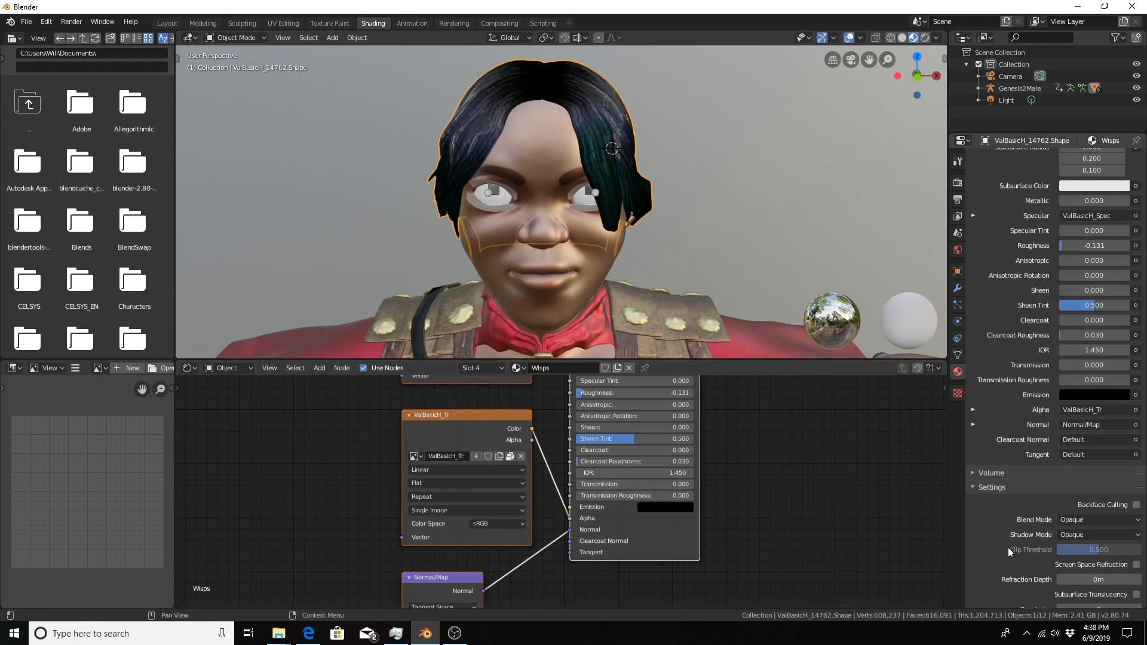
pyautogui.click(1099, 520)
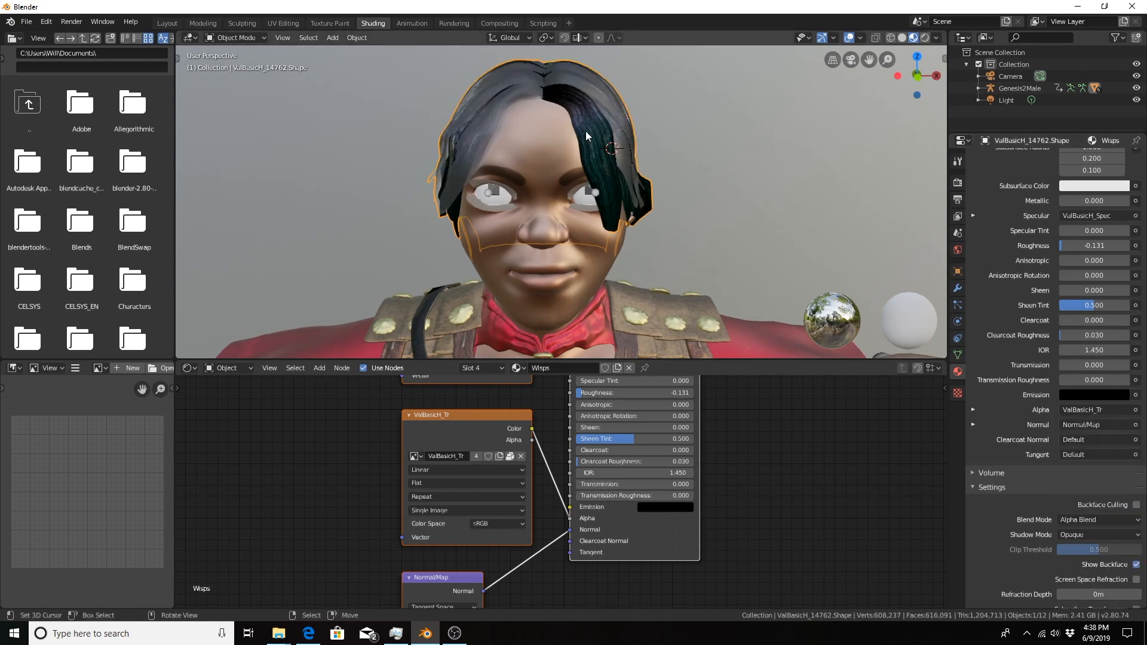
pyautogui.moveTo(506, 146)
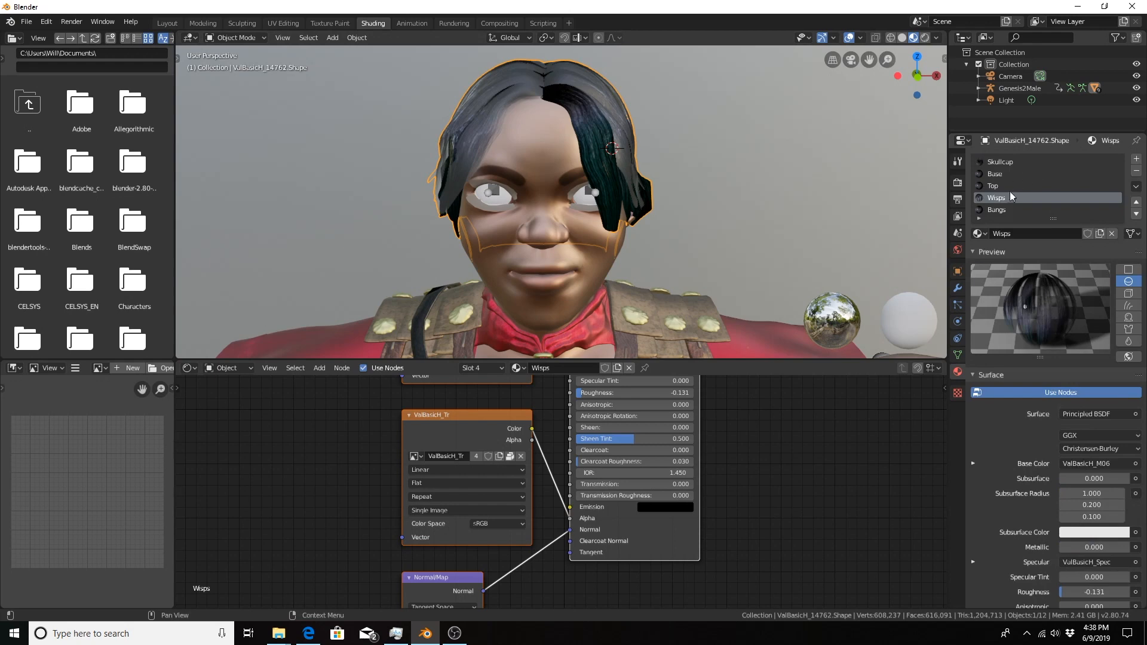
# Set Blend Mode to Alpha Blend for the Bangs material, then the Top material.
pyautogui.click(997, 210)
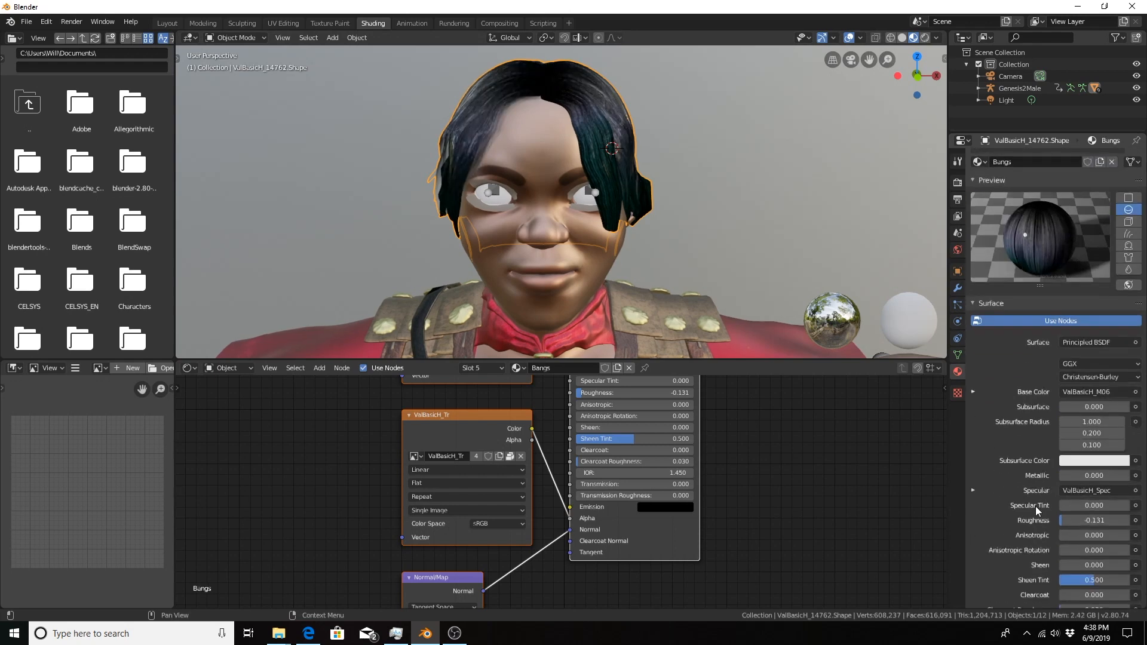
pyautogui.scroll(-3)
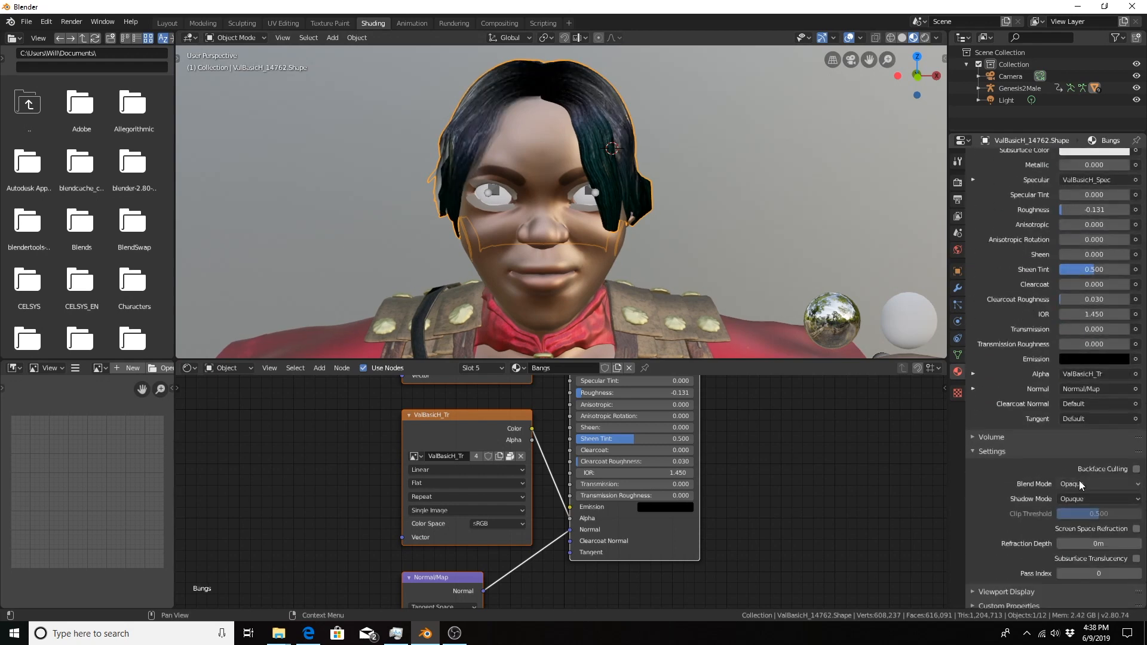
pyautogui.click(1099, 484)
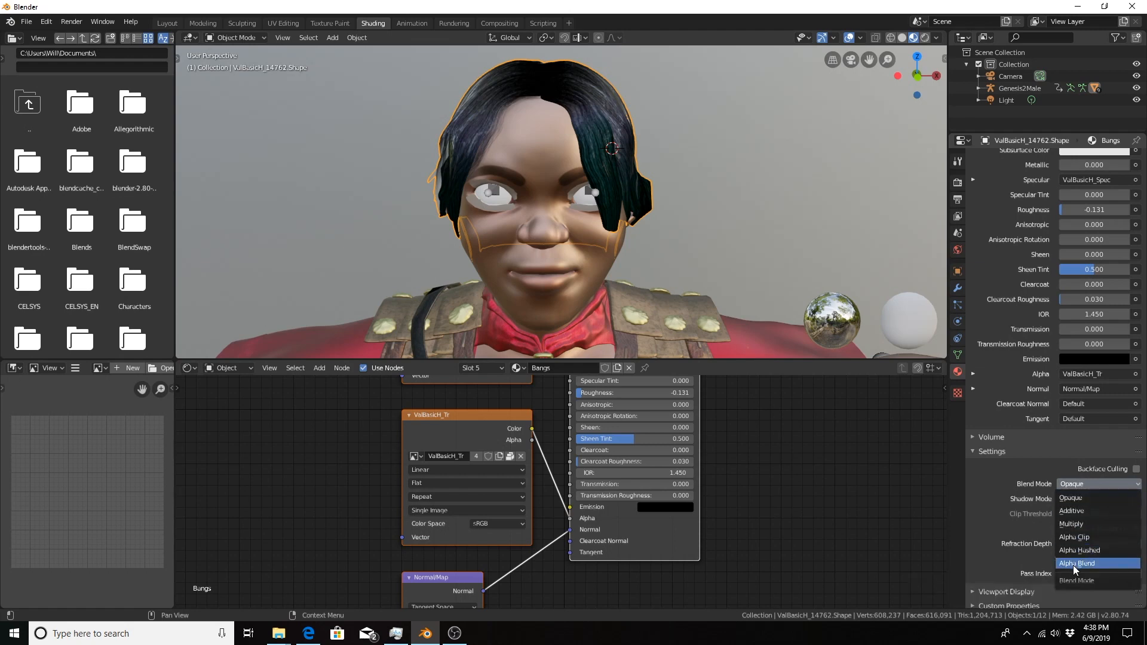
pyautogui.click(1076, 563)
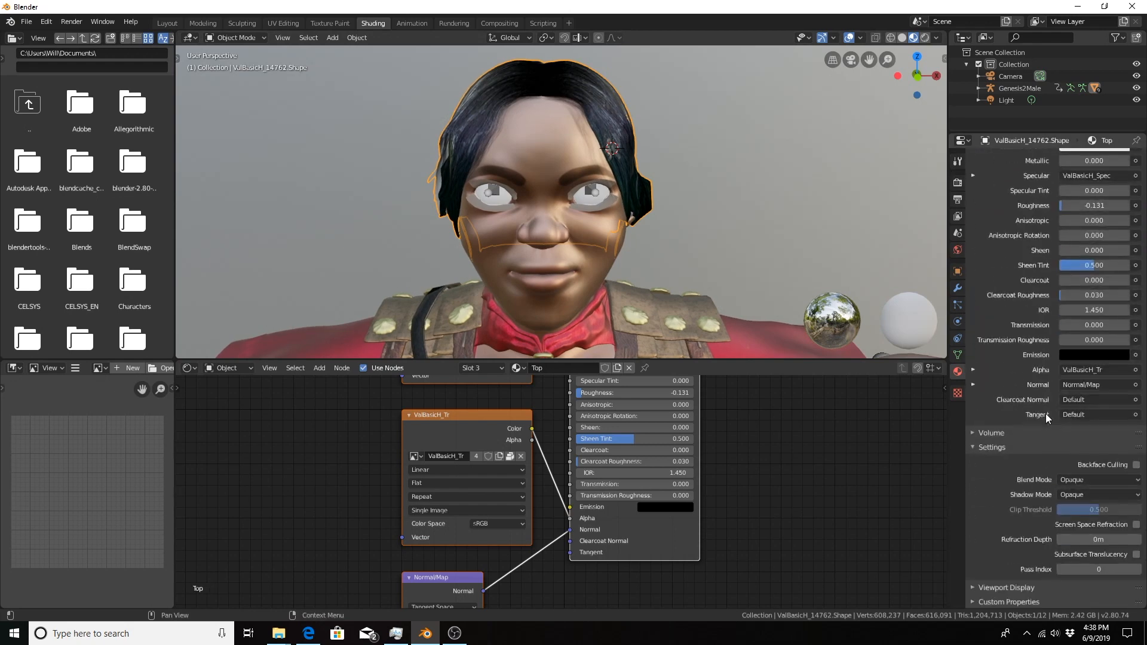
pyautogui.click(1098, 480)
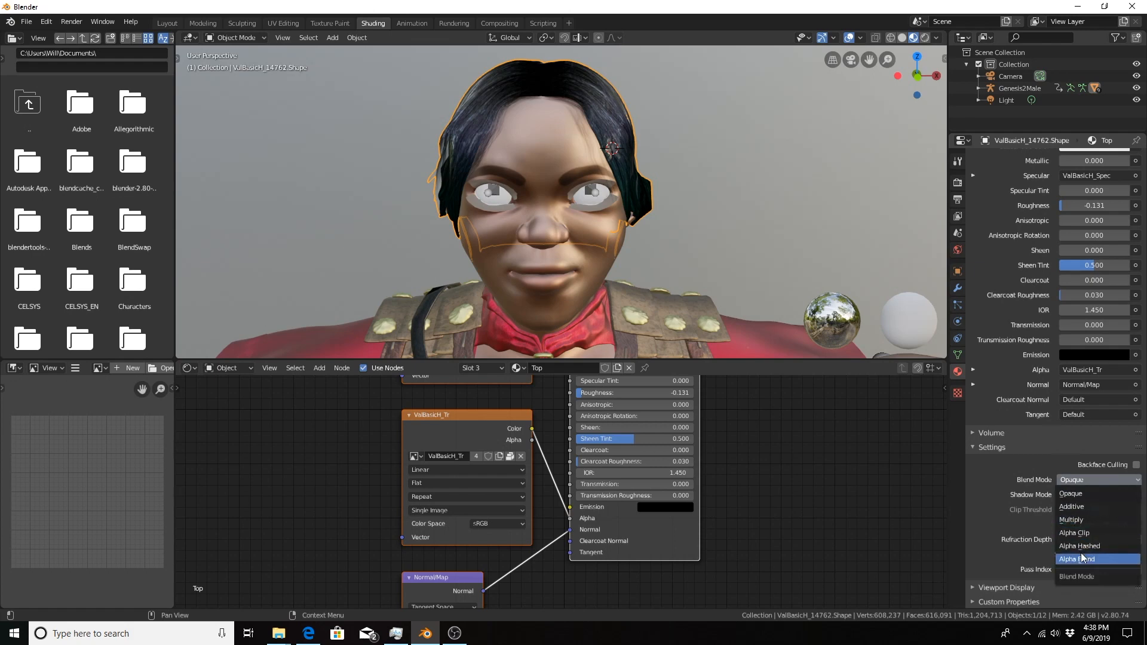
pyautogui.click(1078, 559)
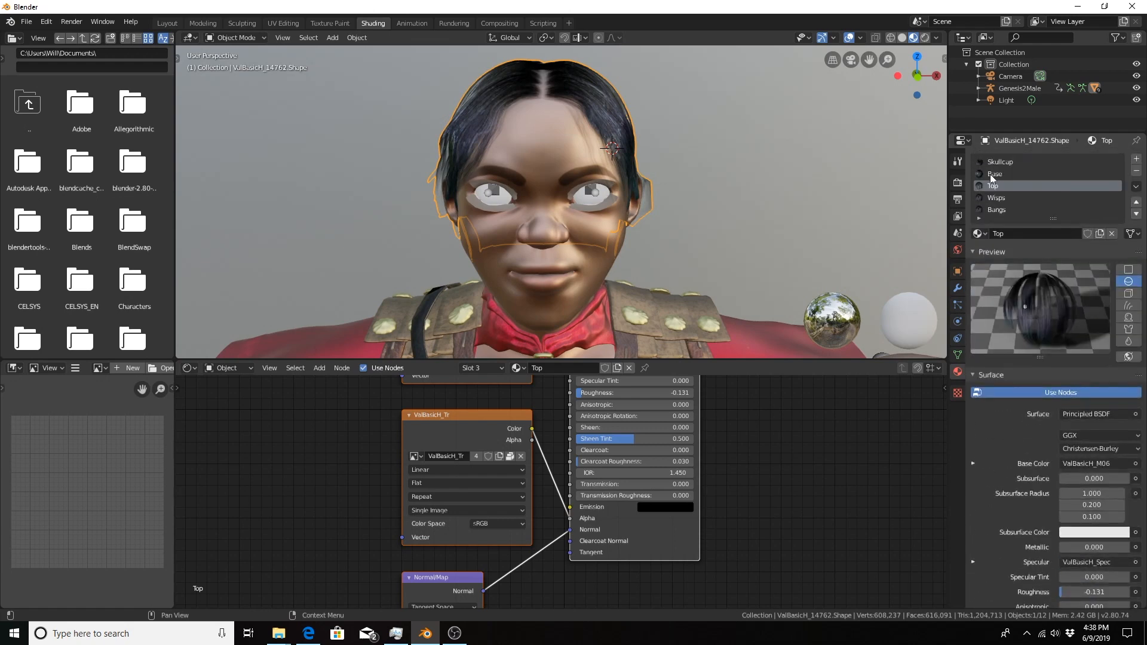
# Select the Base hair material and keep its Image Texture interpolation at Linear.
pyautogui.click(995, 174)
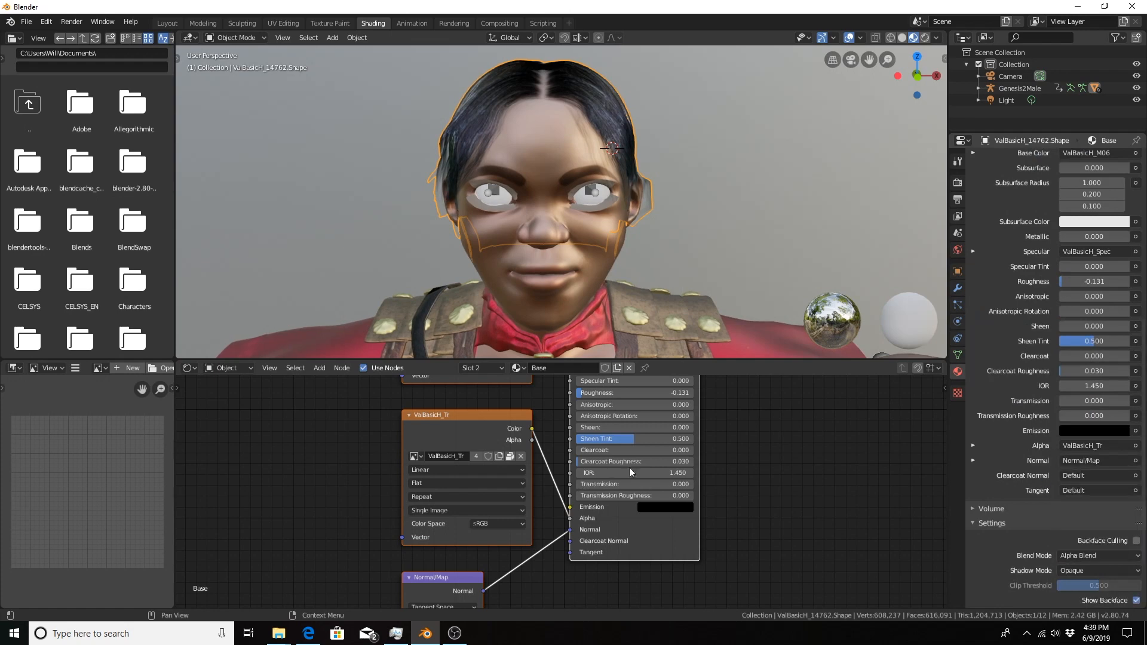
pyautogui.moveTo(780, 518)
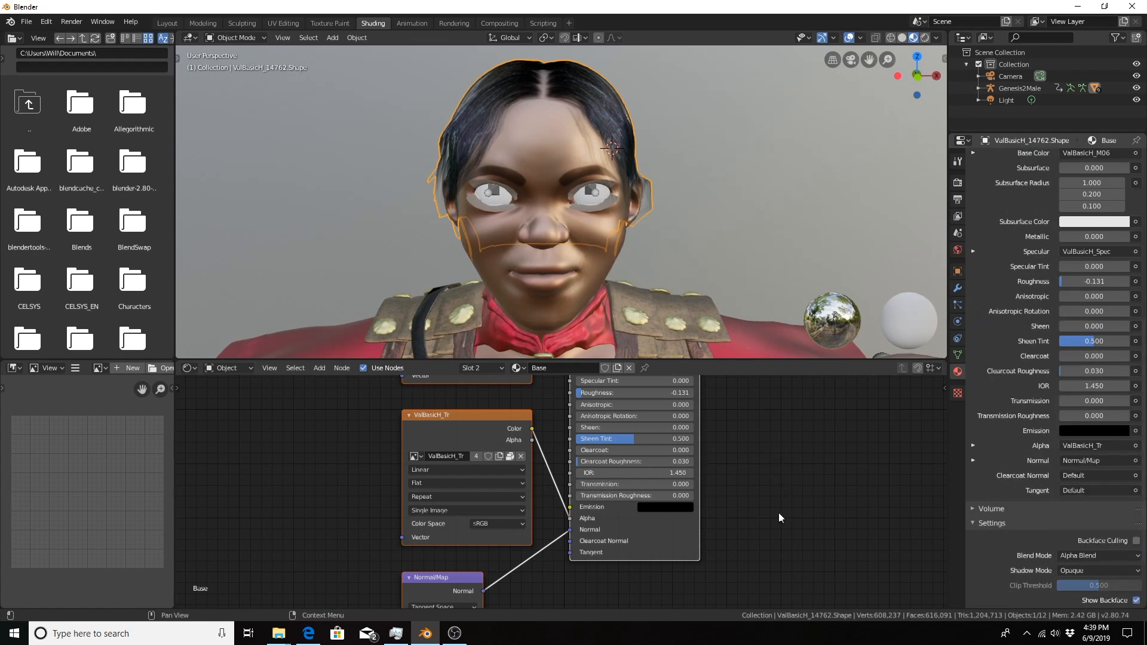
pyautogui.moveTo(558, 346)
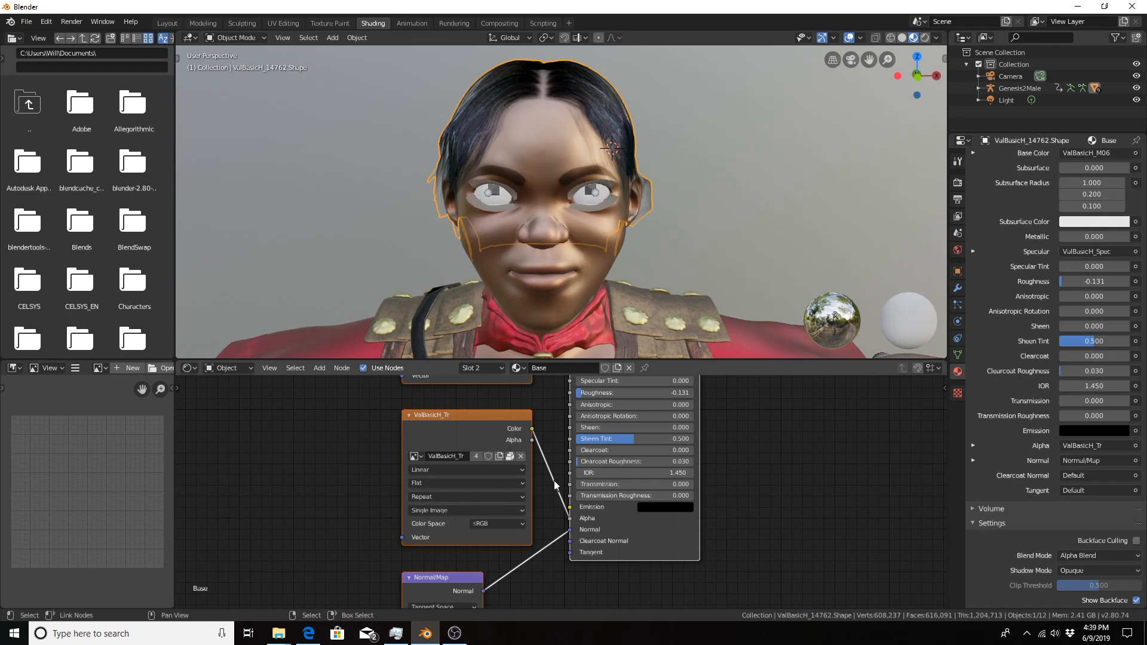
pyautogui.moveTo(430, 527)
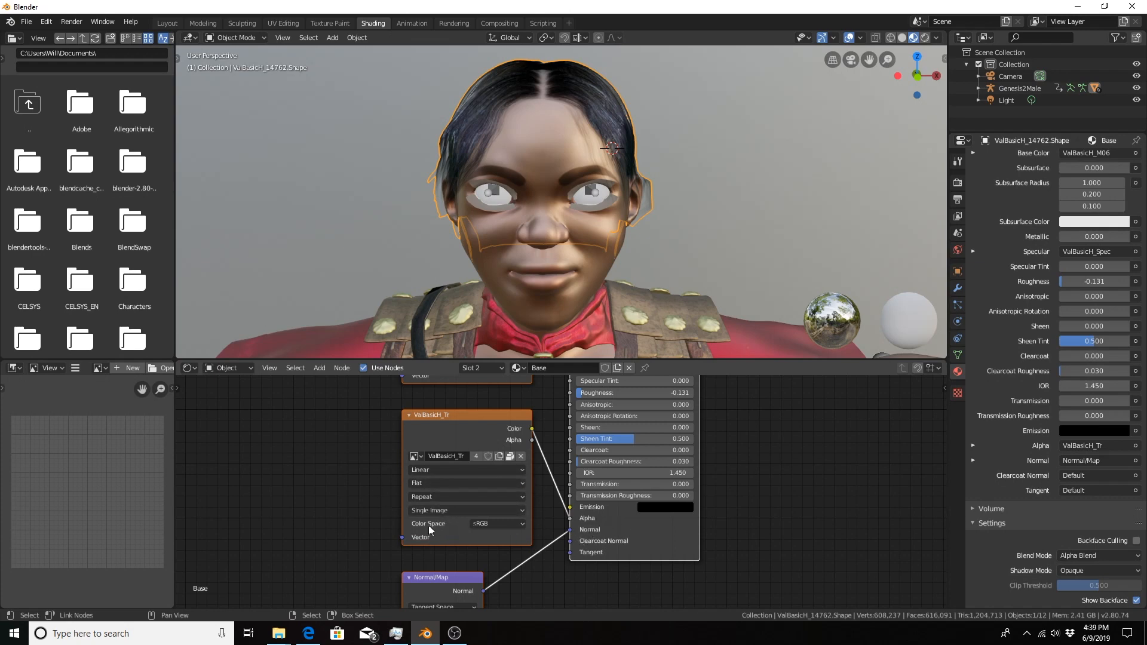
pyautogui.click(466, 470)
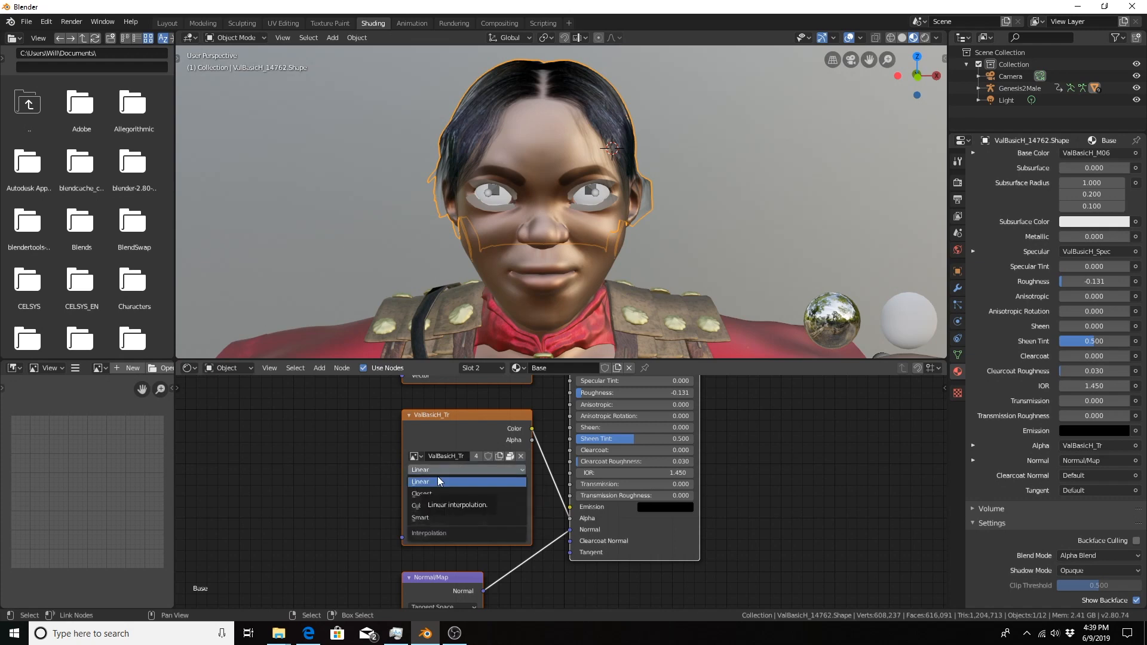
pyautogui.click(421, 482)
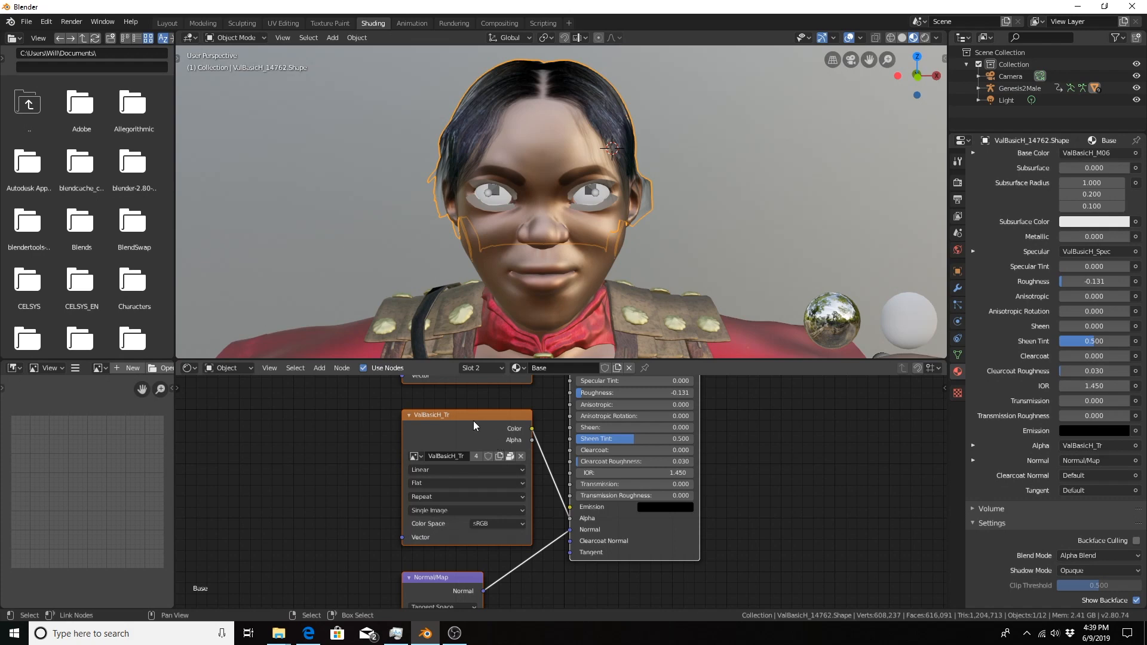